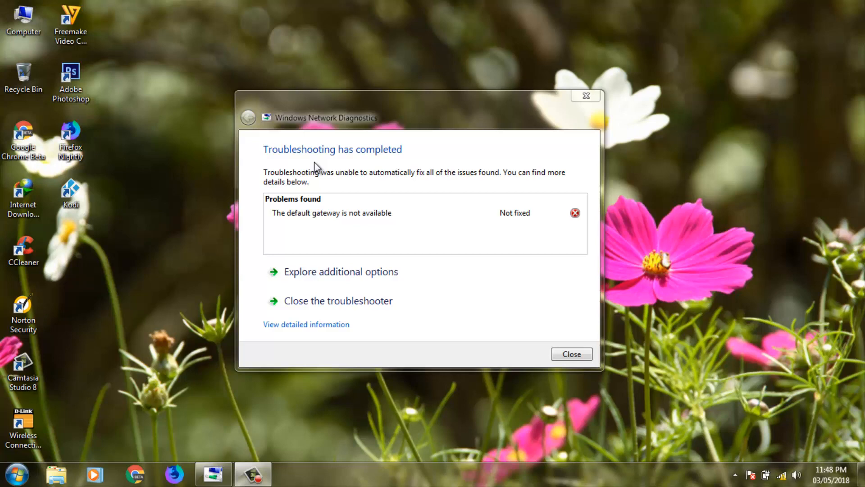
{"action": "mouse_move", "coordinate": [359, 166]}
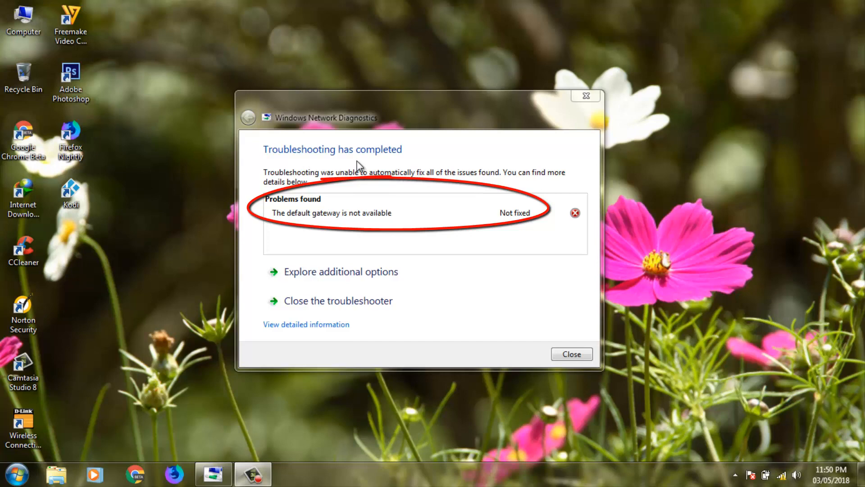
{"action": "mouse_move", "coordinate": [371, 212]}
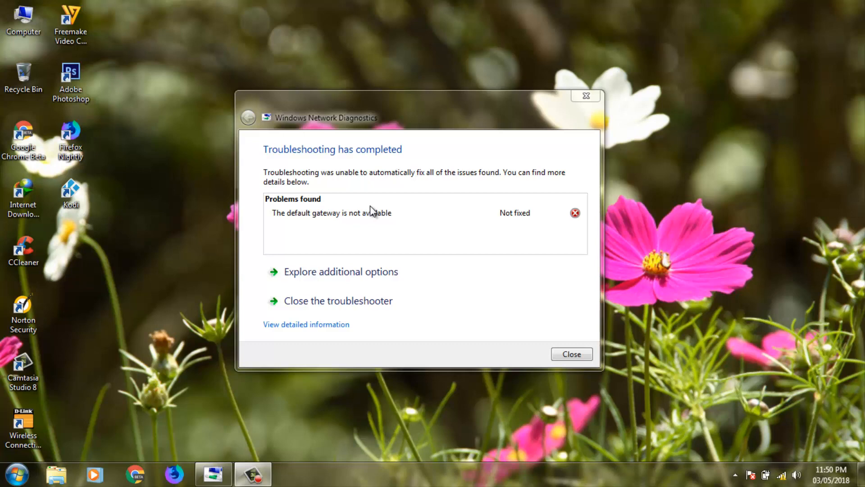
{"action": "mouse_move", "coordinate": [383, 127]}
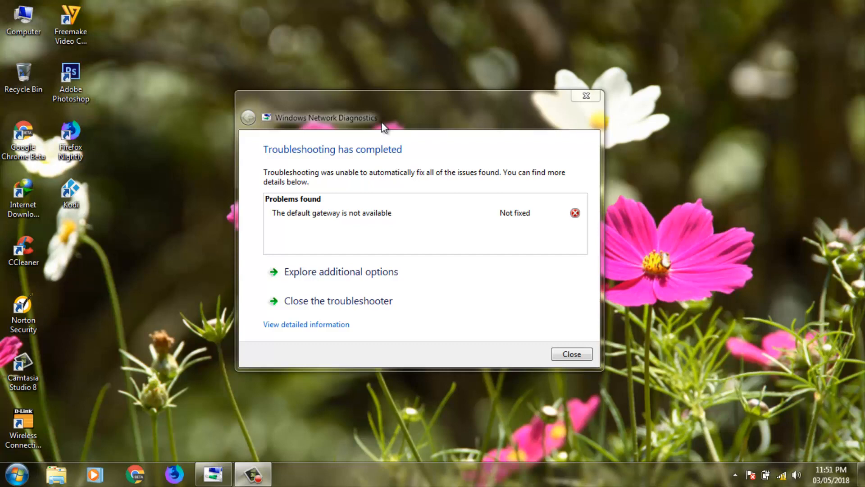
{"action": "mouse_move", "coordinate": [465, 135]}
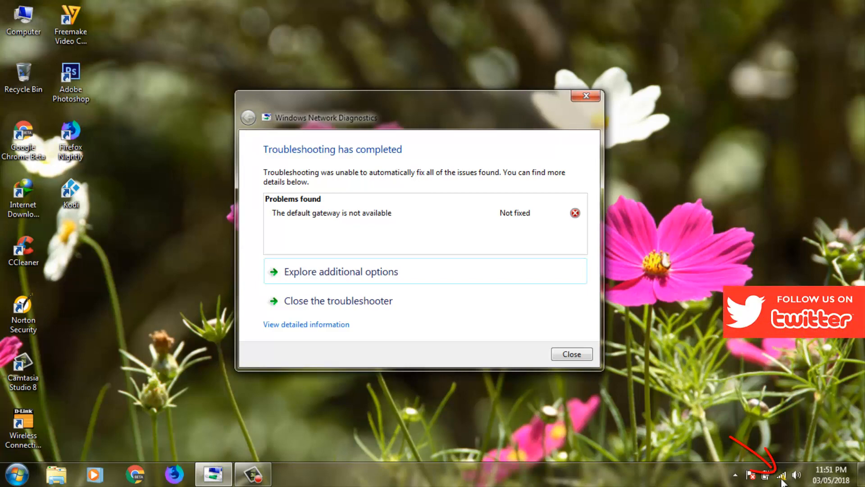
{"action": "mouse_move", "coordinate": [782, 474]}
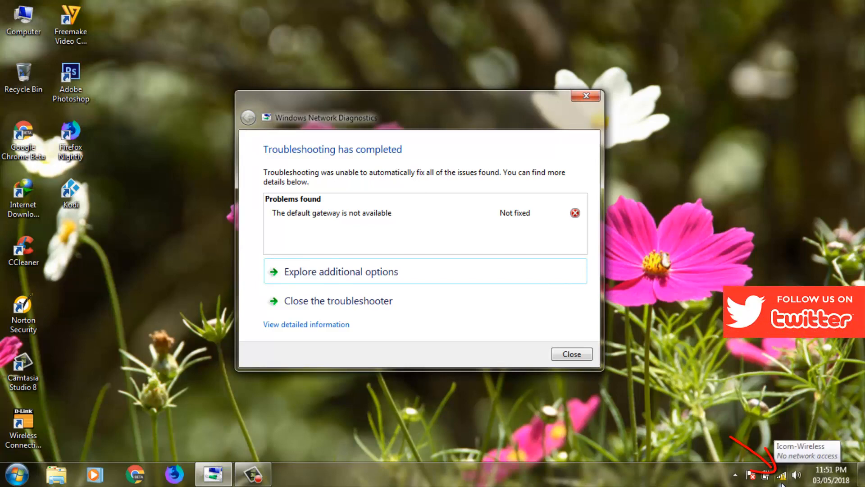
Bring up the tray network icon's menu for the Icom-Wireless connection
{"action": "right_click", "coordinate": [782, 474]}
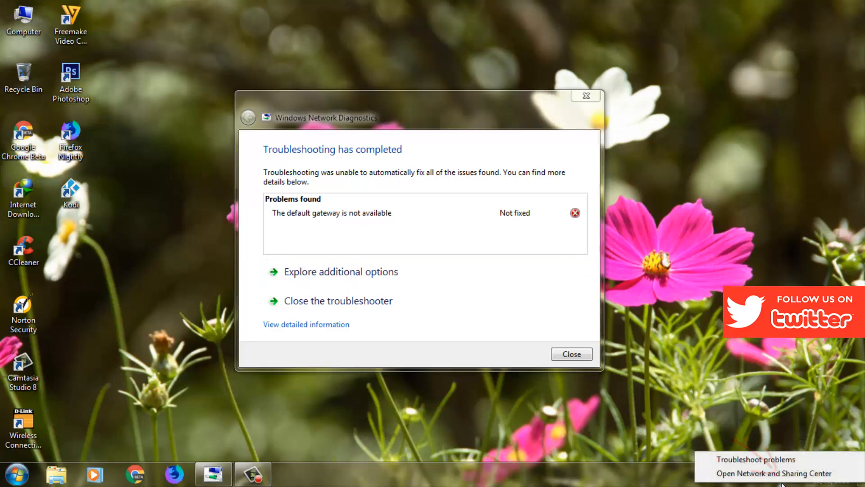
{"action": "mouse_move", "coordinate": [774, 473]}
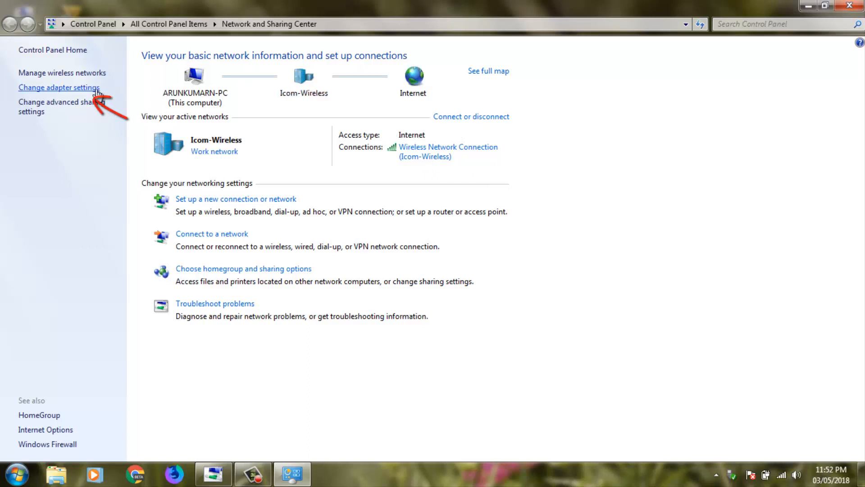
Disable the Wireless Network Connection adapter from Change adapter settings
{"action": "left_click", "coordinate": [59, 87]}
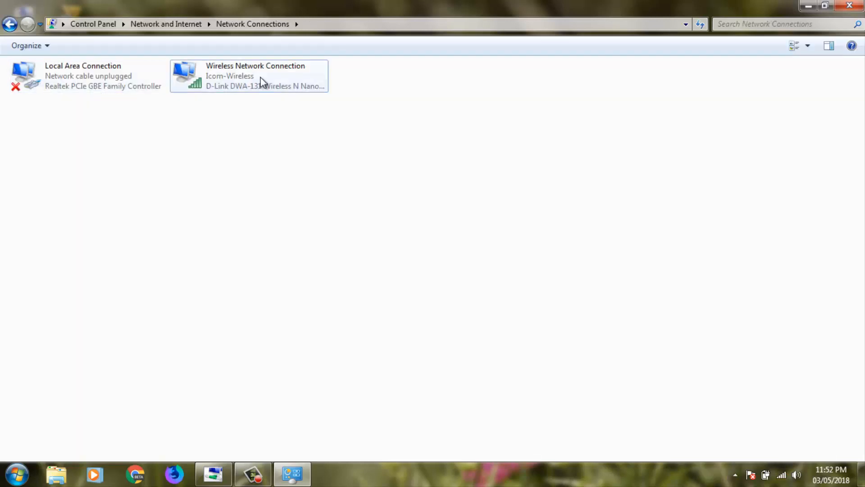
{"action": "left_click", "coordinate": [249, 76]}
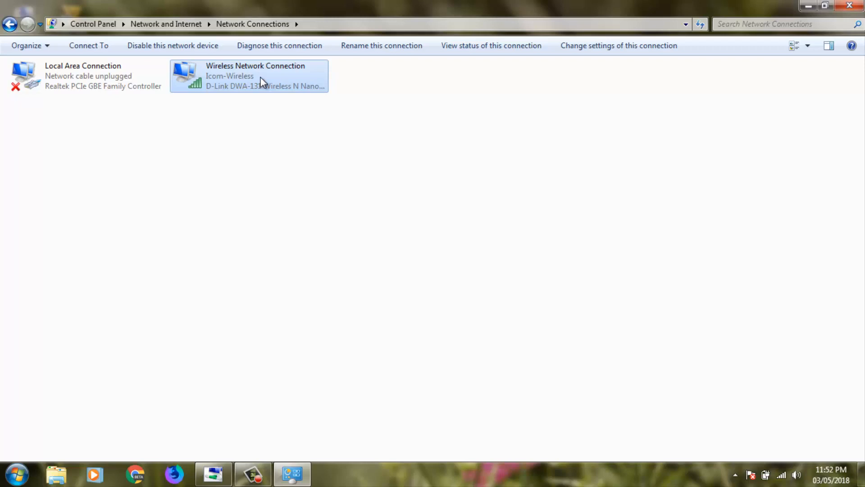
{"action": "right_click", "coordinate": [248, 76]}
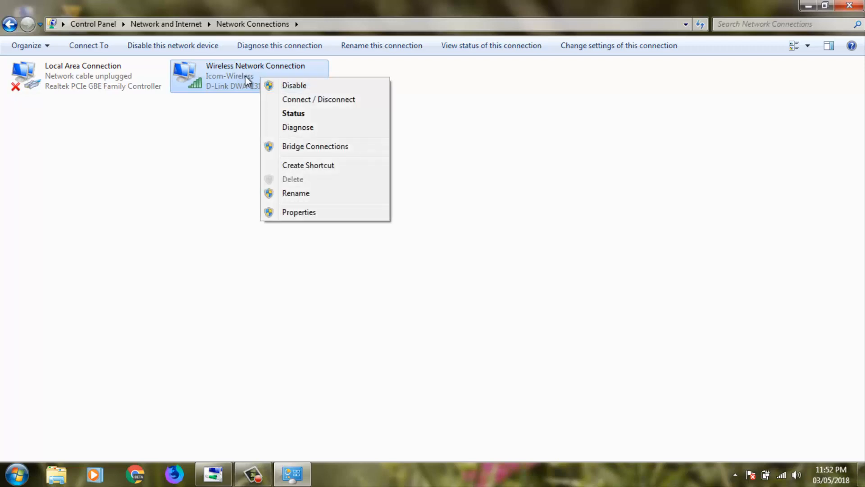
{"action": "mouse_move", "coordinate": [312, 85]}
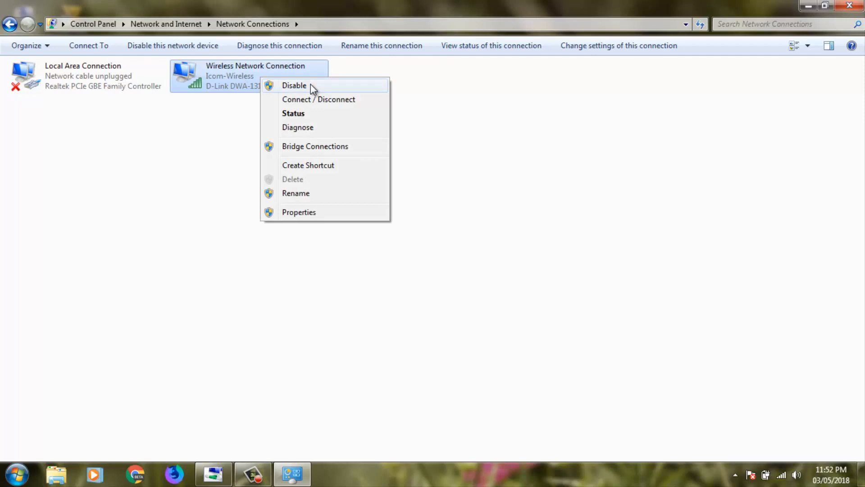
{"action": "left_click", "coordinate": [294, 86]}
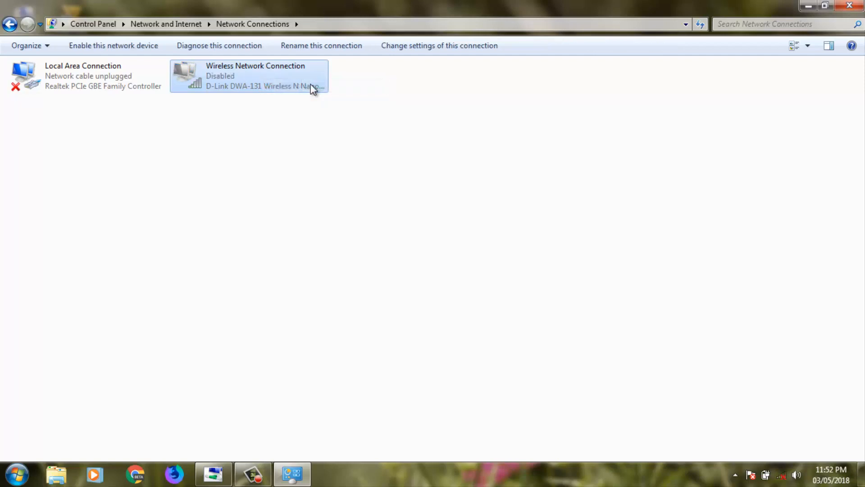
{"action": "mouse_move", "coordinate": [781, 474]}
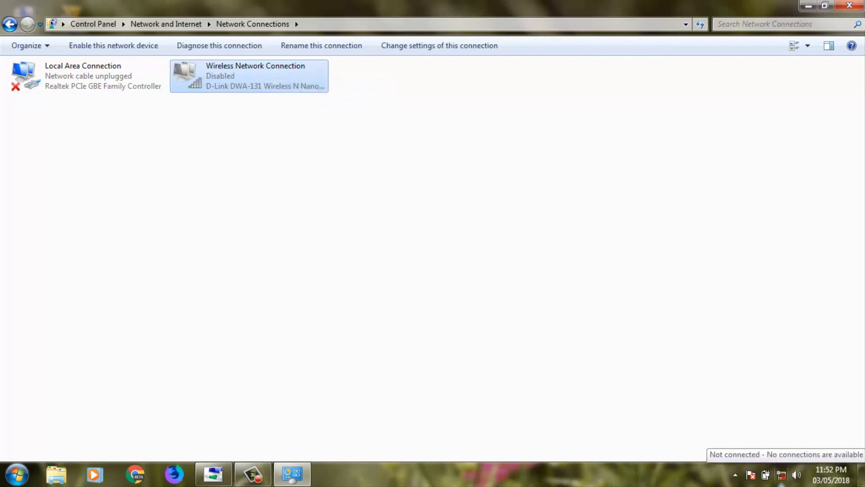
{"action": "mouse_move", "coordinate": [427, 184]}
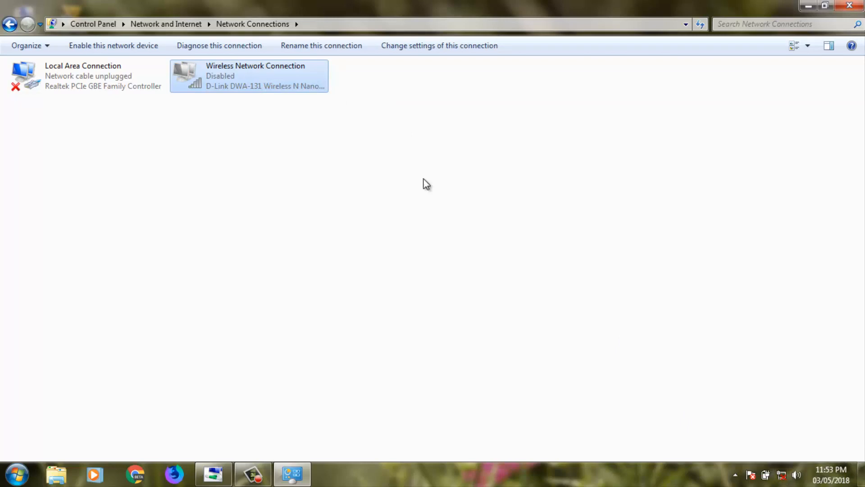
{"action": "mouse_move", "coordinate": [228, 83]}
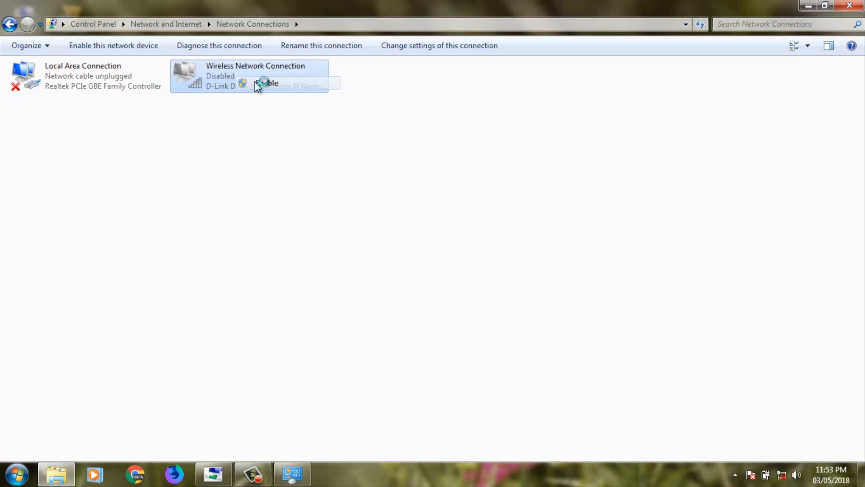
Enable the Wireless Network Connection and confirm Icom-Wireless shows Connected from the tray
{"action": "left_click", "coordinate": [268, 83]}
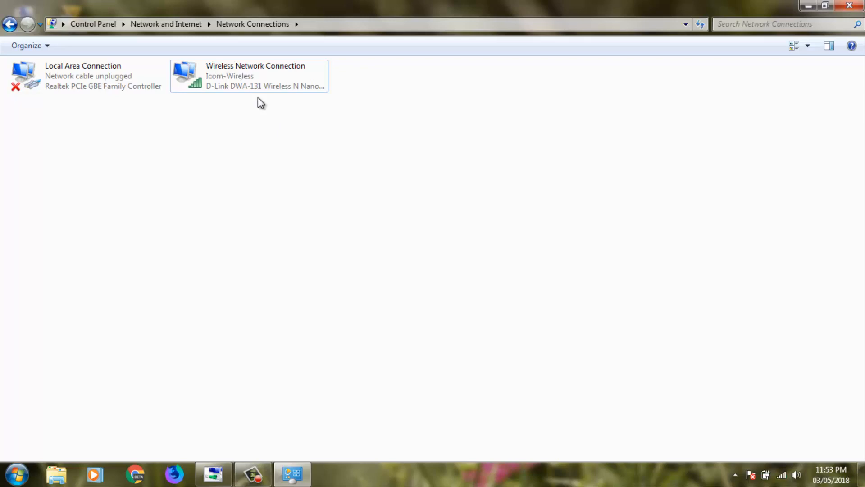
{"action": "mouse_move", "coordinate": [444, 248]}
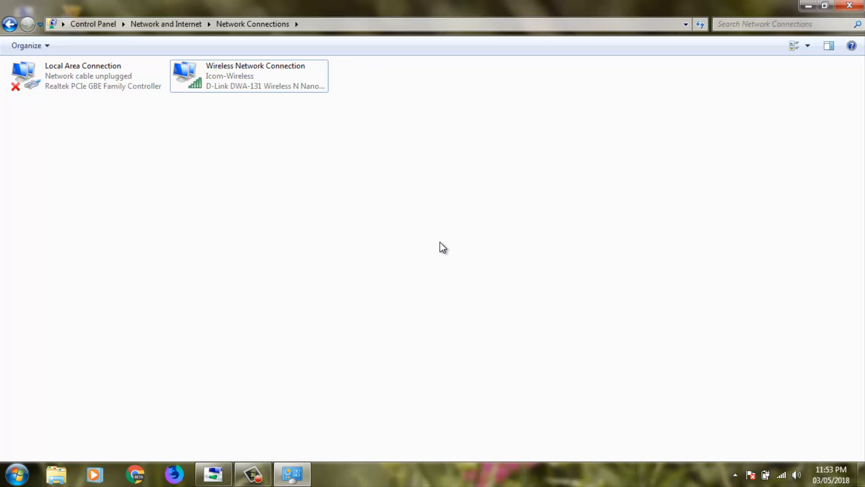
{"action": "left_click", "coordinate": [782, 474]}
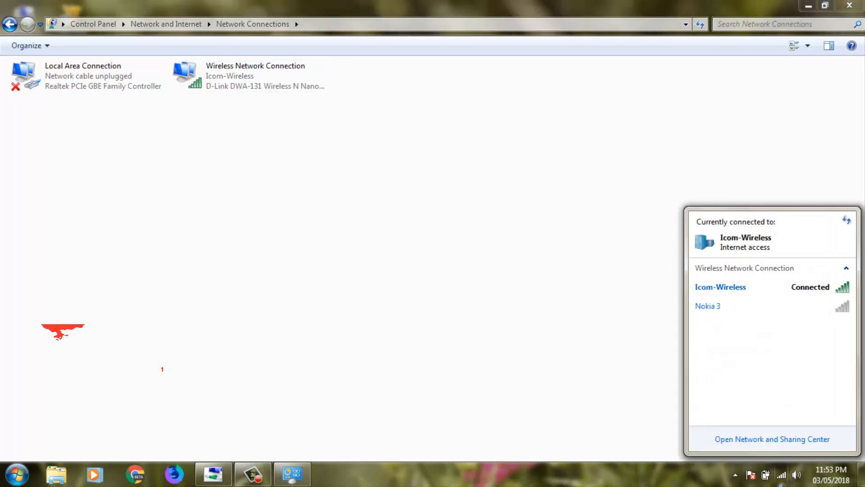
{"action": "mouse_move", "coordinate": [811, 287]}
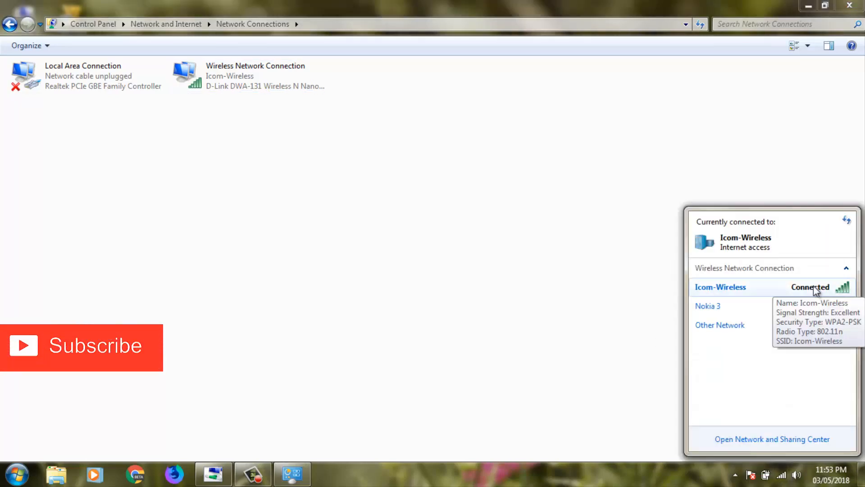